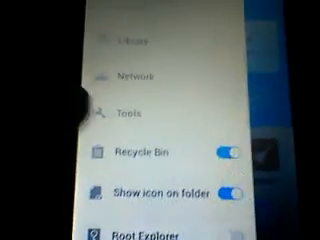
pyautogui.scroll(-3)
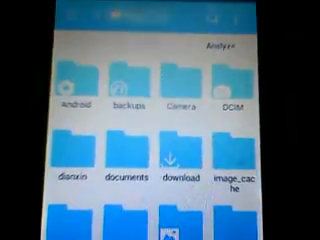
pyautogui.scroll(-3)
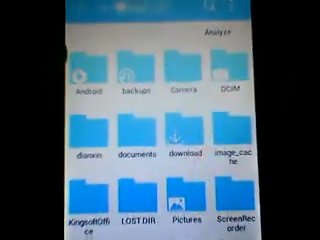